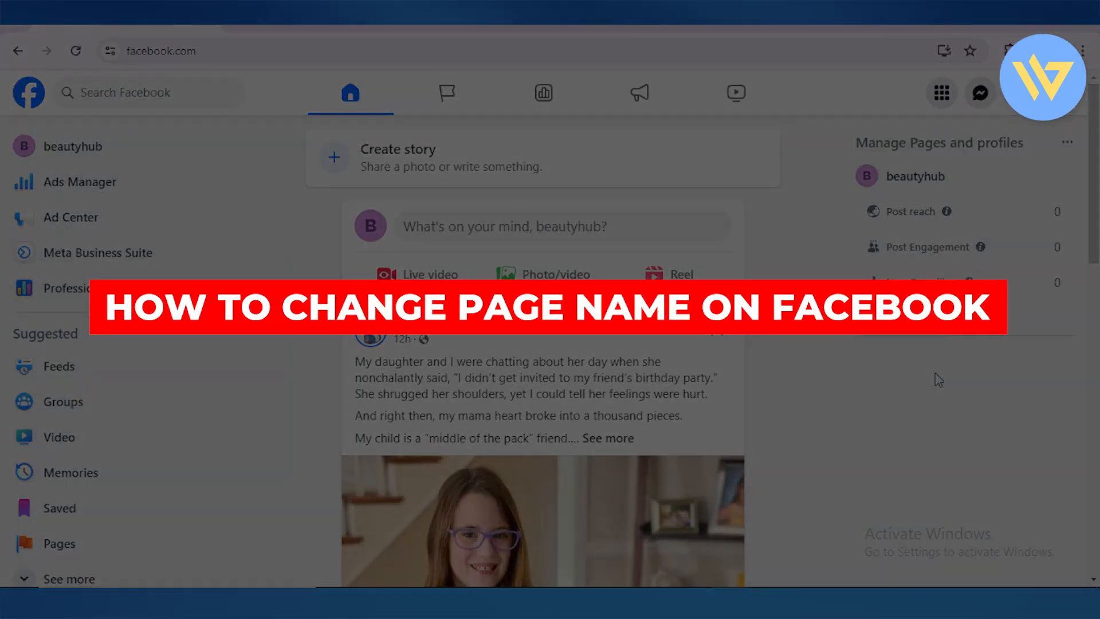
mouse_move(723, 182)
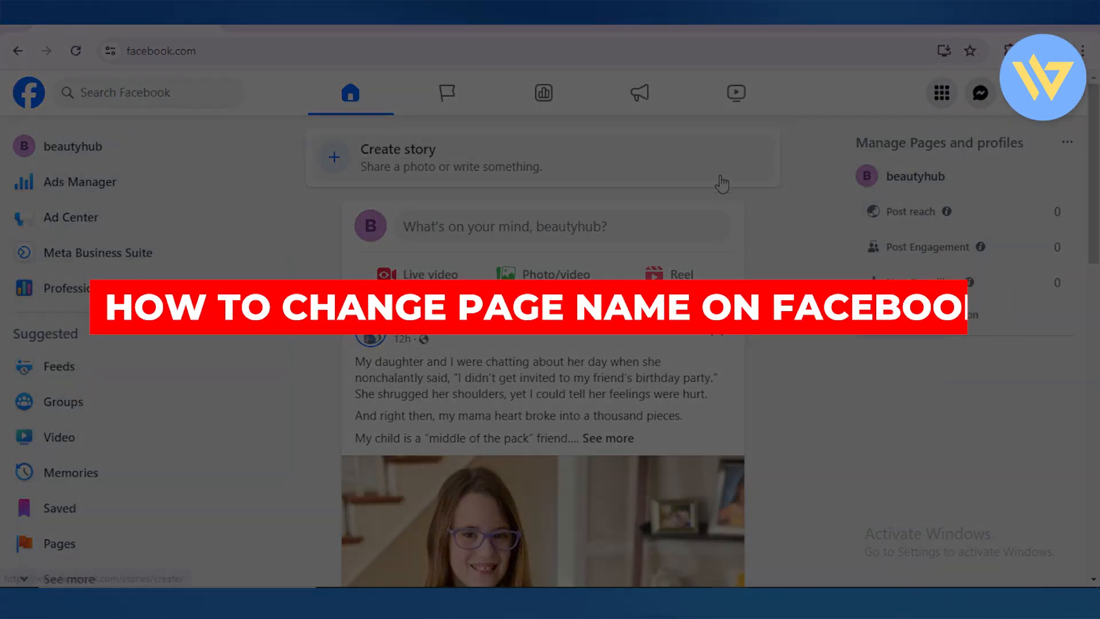
- Reveal the account menu listing the beautyhub Page and the personal profile
left_click(1042, 76)
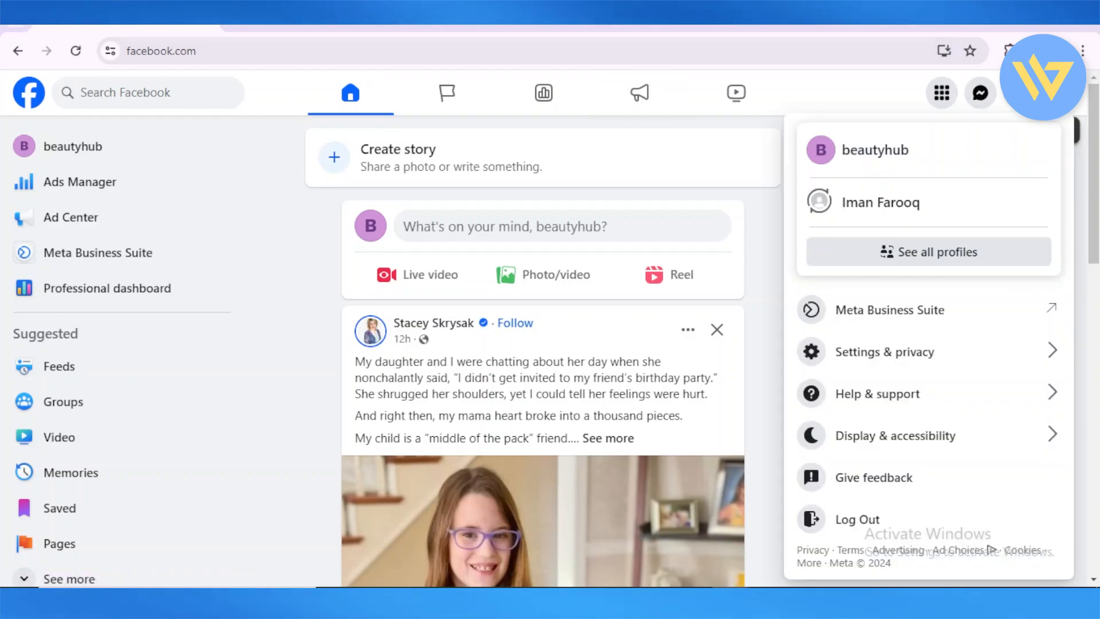
mouse_move(936, 202)
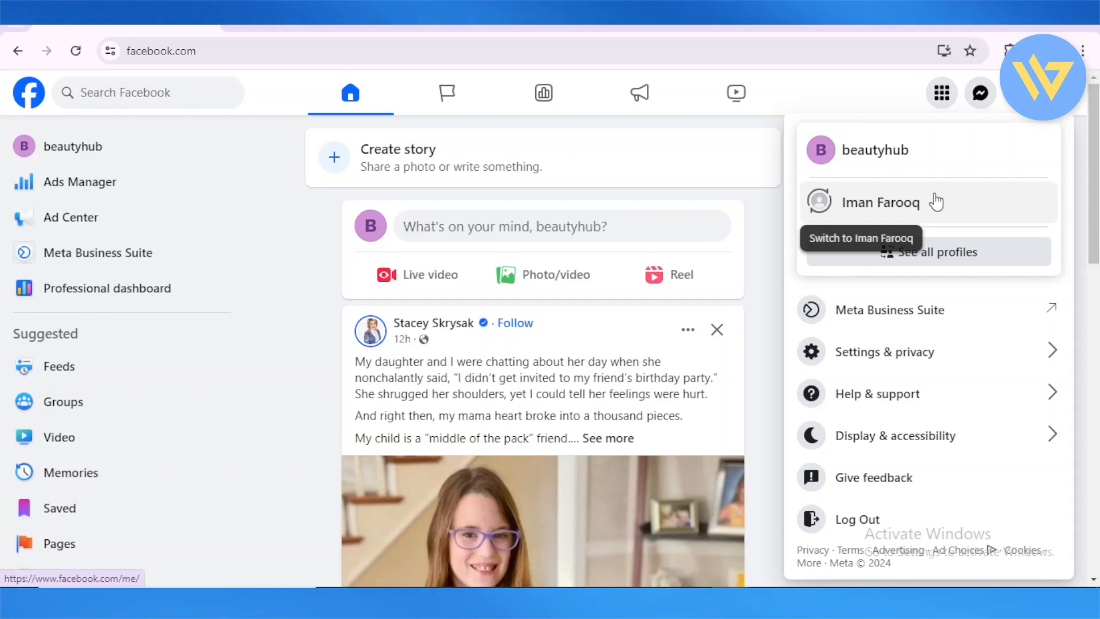
- Switch to the beautyhub Page, view its About section, and go to its Settings
left_click(874, 149)
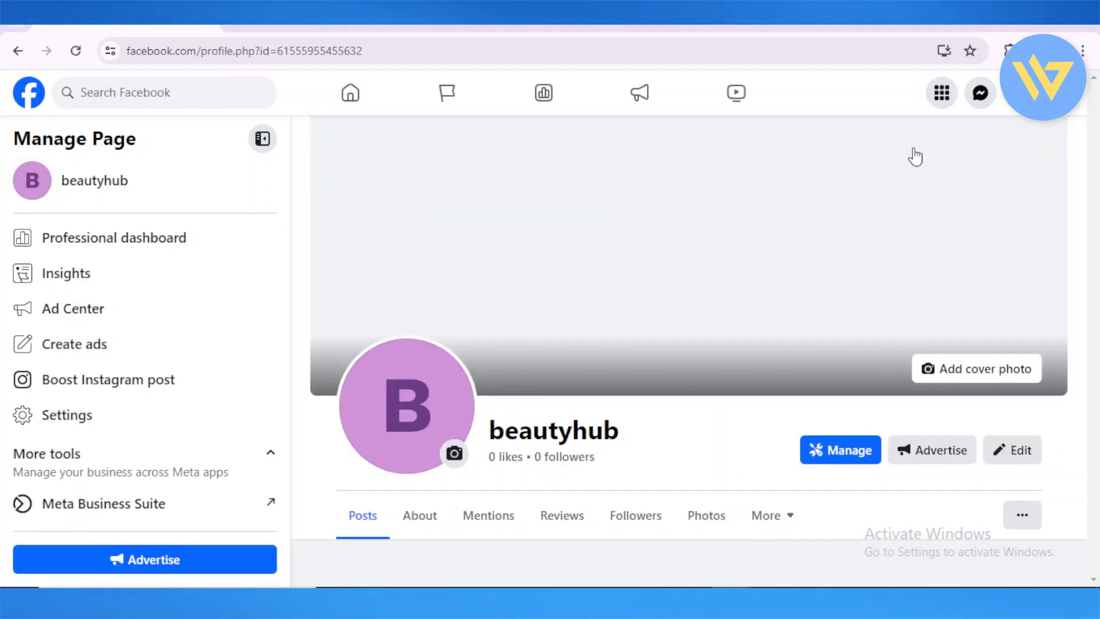
scroll("down", 3)
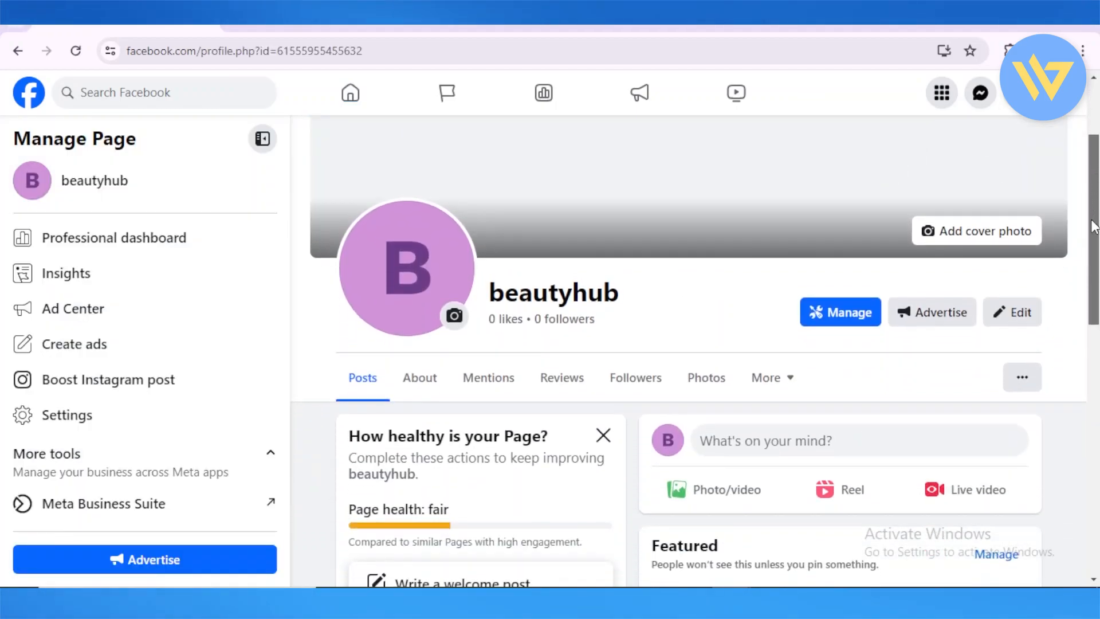
scroll("down", 3)
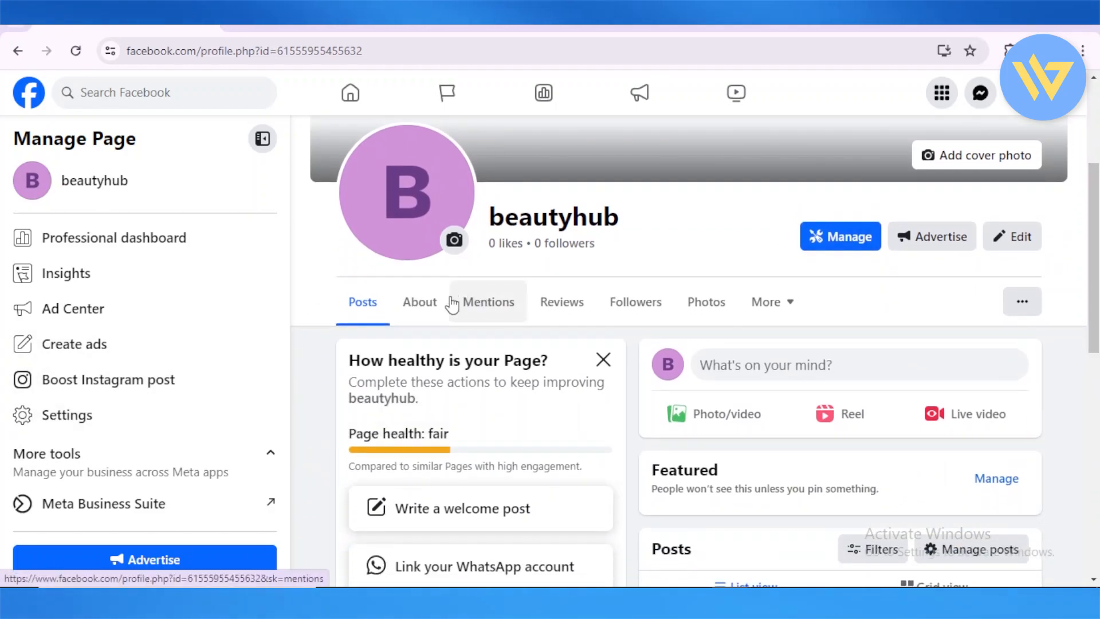
left_click(419, 302)
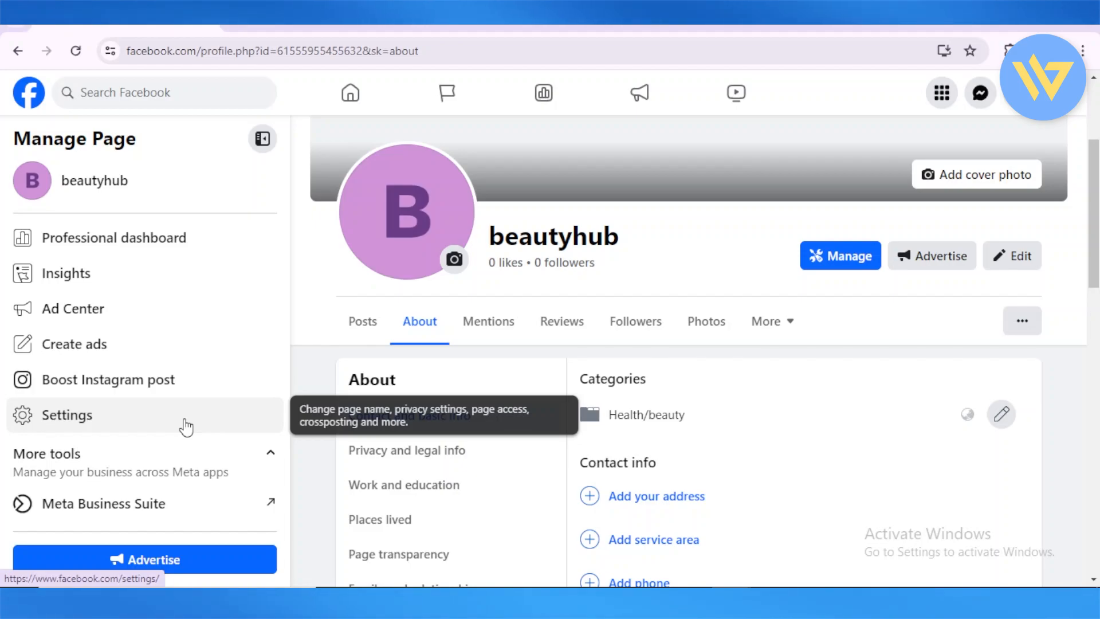
left_click(67, 414)
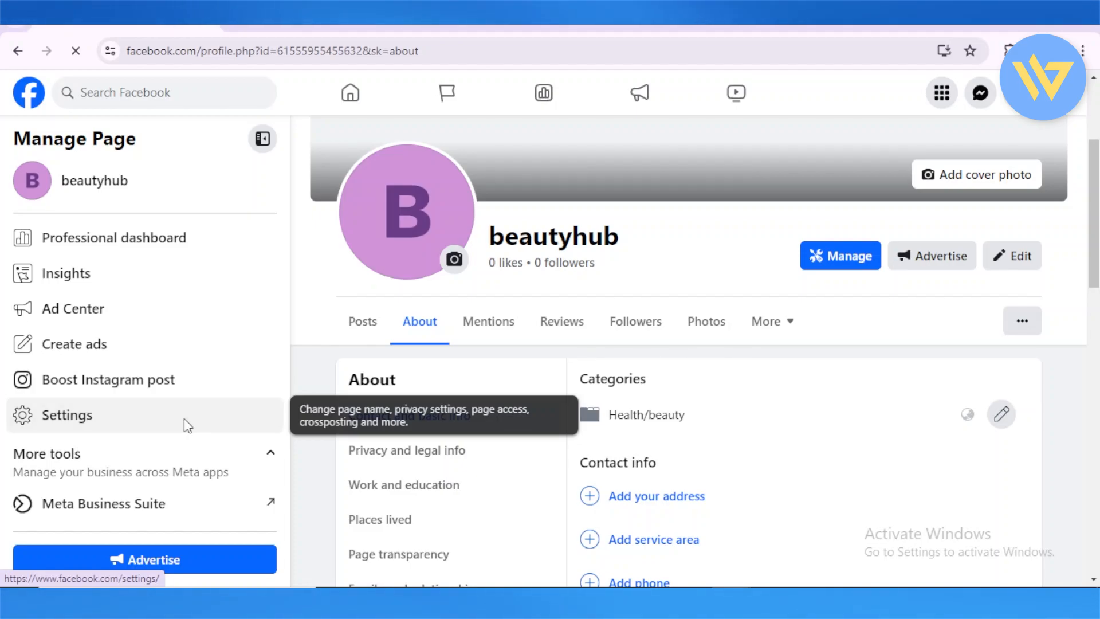
- Search the settings for 'page na' to reach Page setup with the Name field
left_click(66, 415)
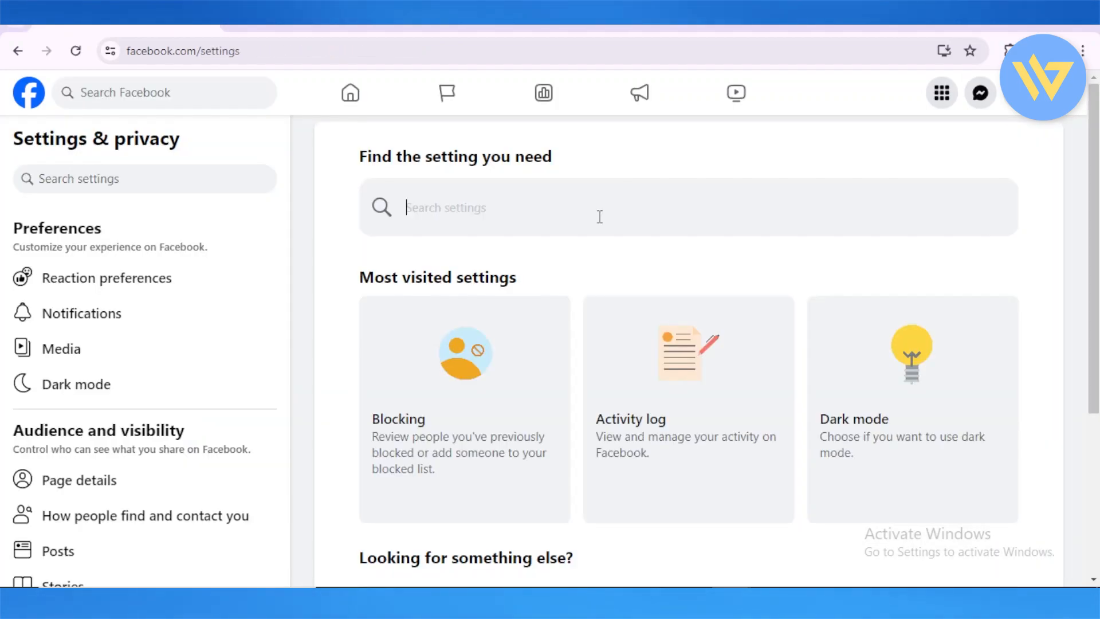
type("ch")
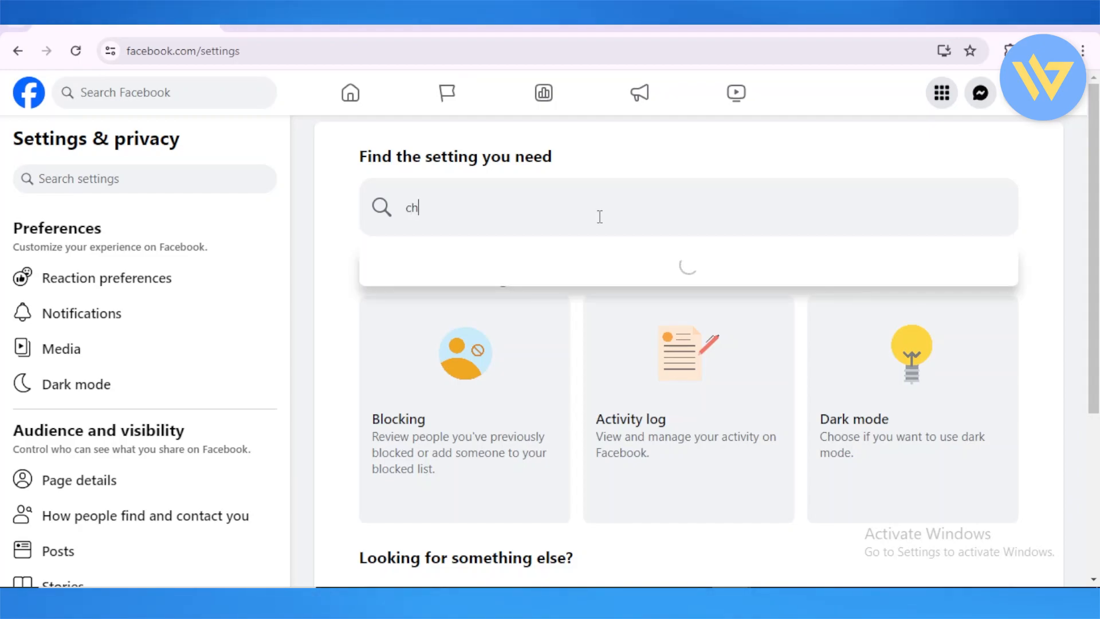
type("page na")
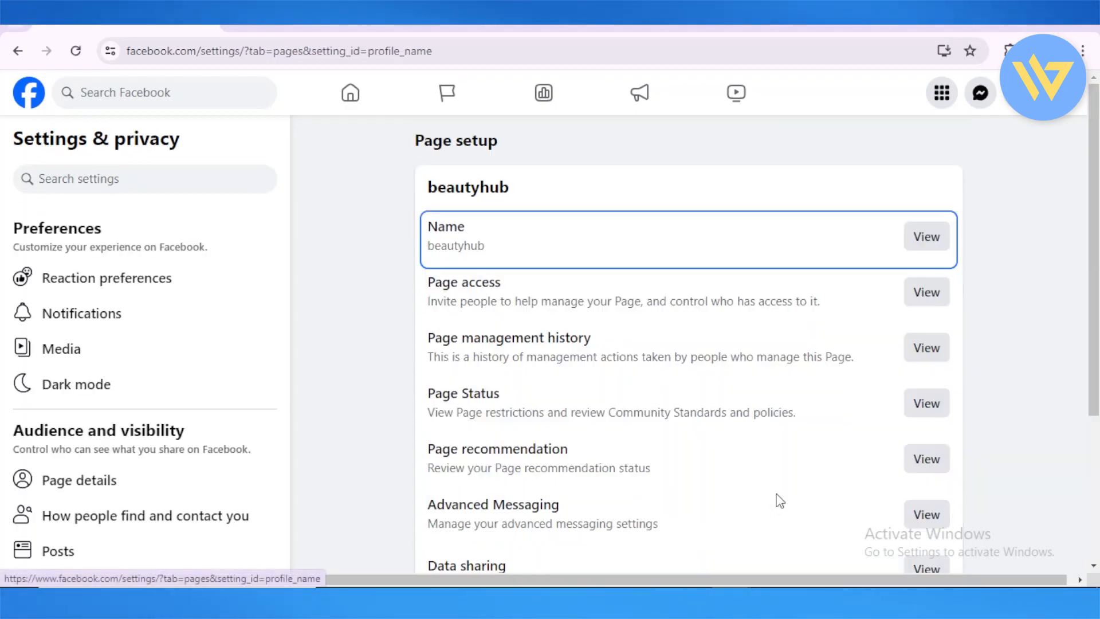
scroll("down", 3)
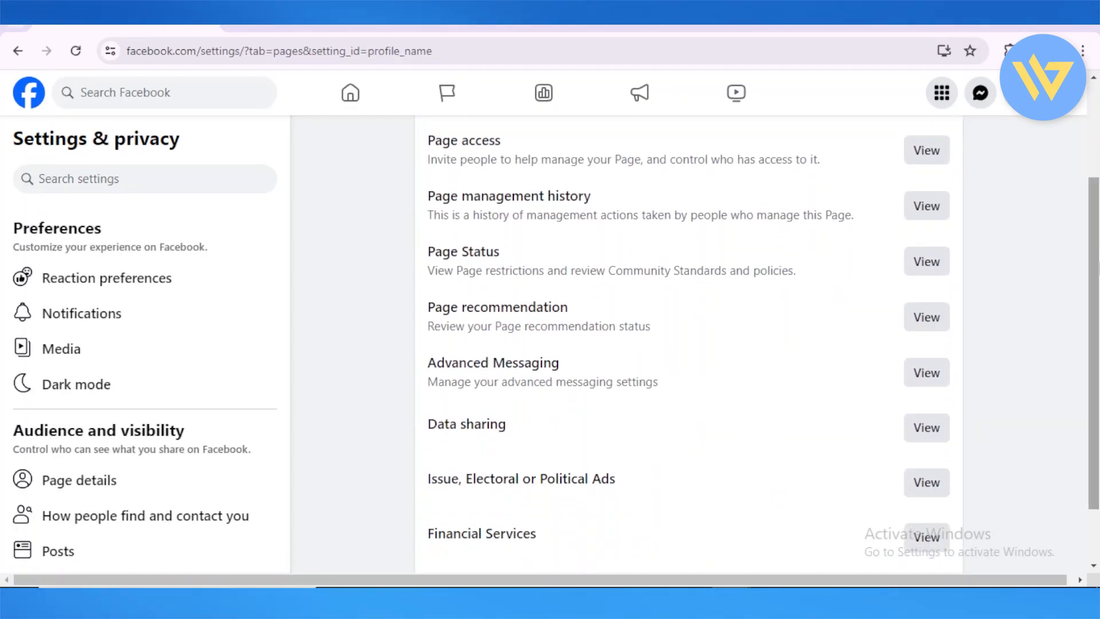
scroll("up", 3)
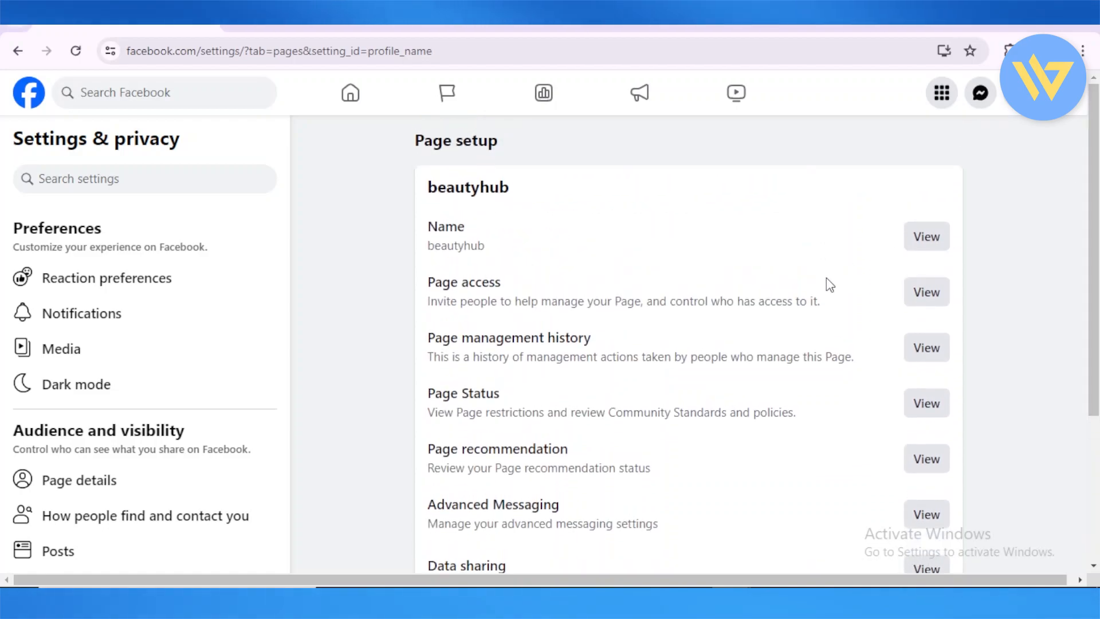
mouse_move(925, 236)
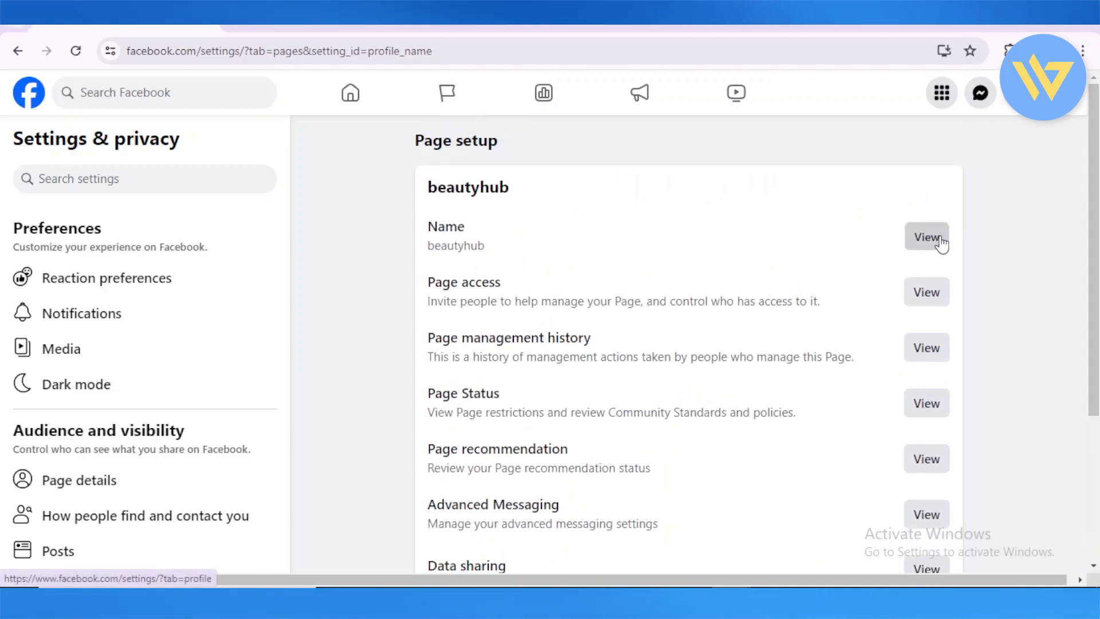
- Replace the Page name beautyhub with 'Glitz n Glam' and submit it via Review Change
left_click(925, 235)
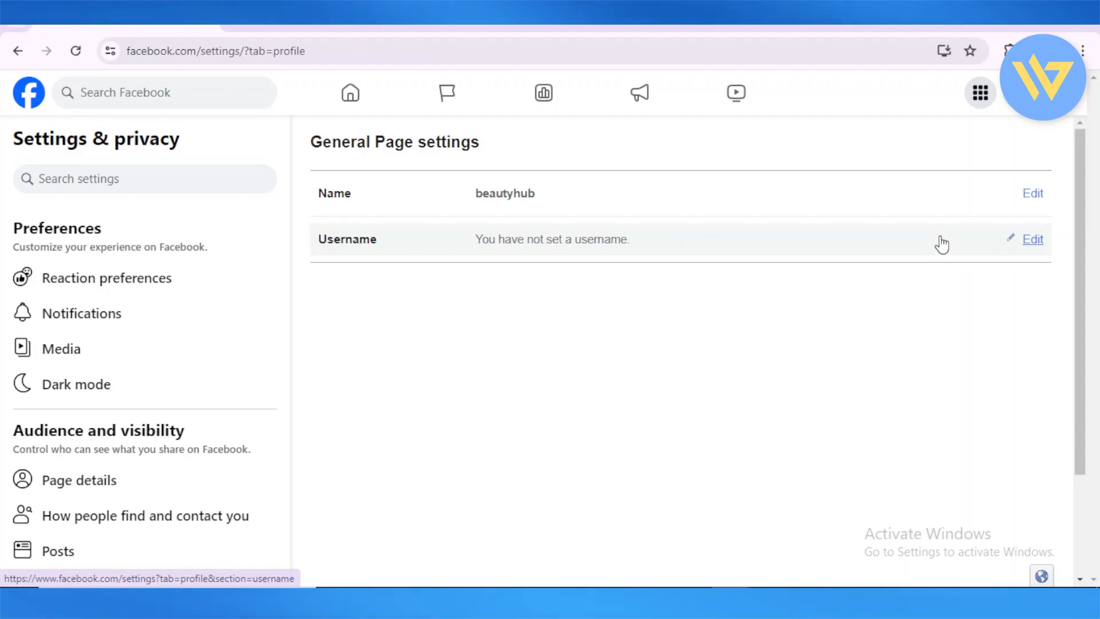
left_click(1032, 193)
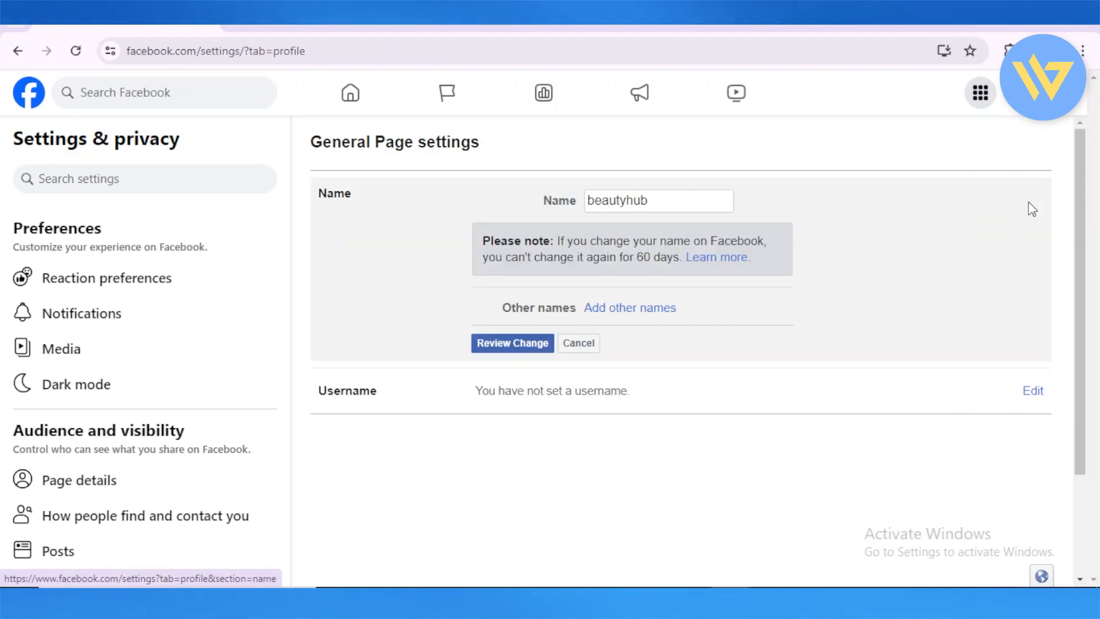
triple_click(657, 201)
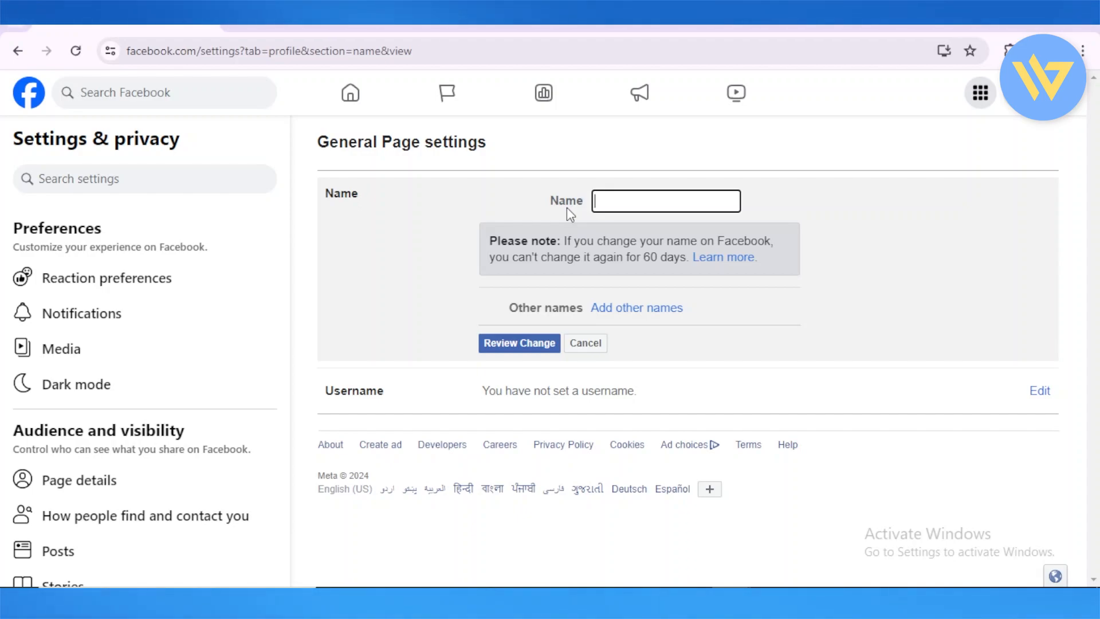
type("B")
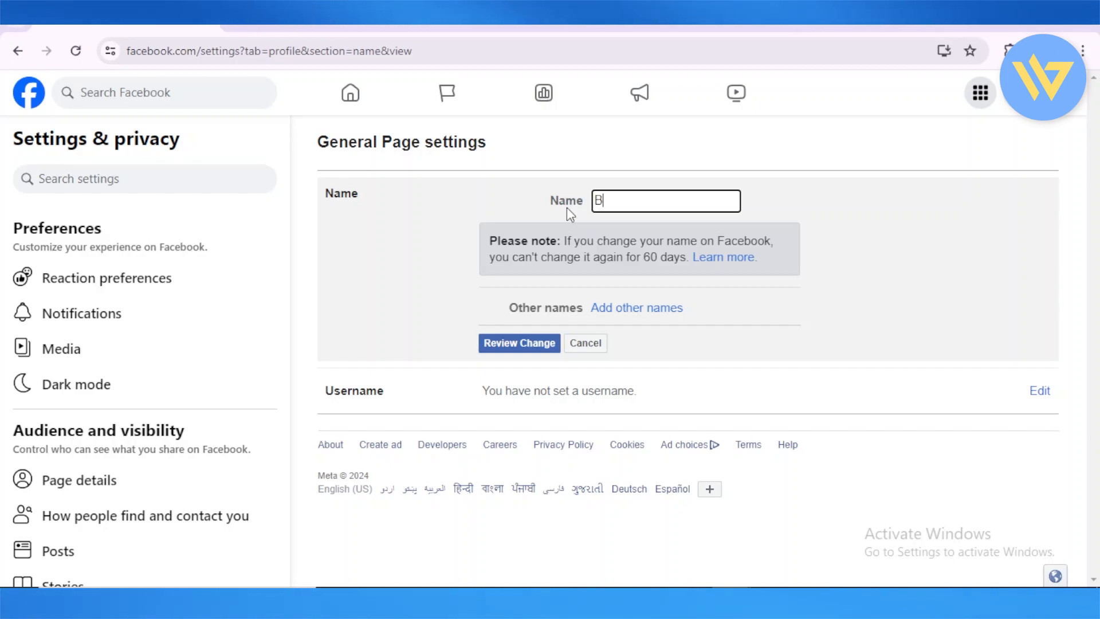
key("Backspace")
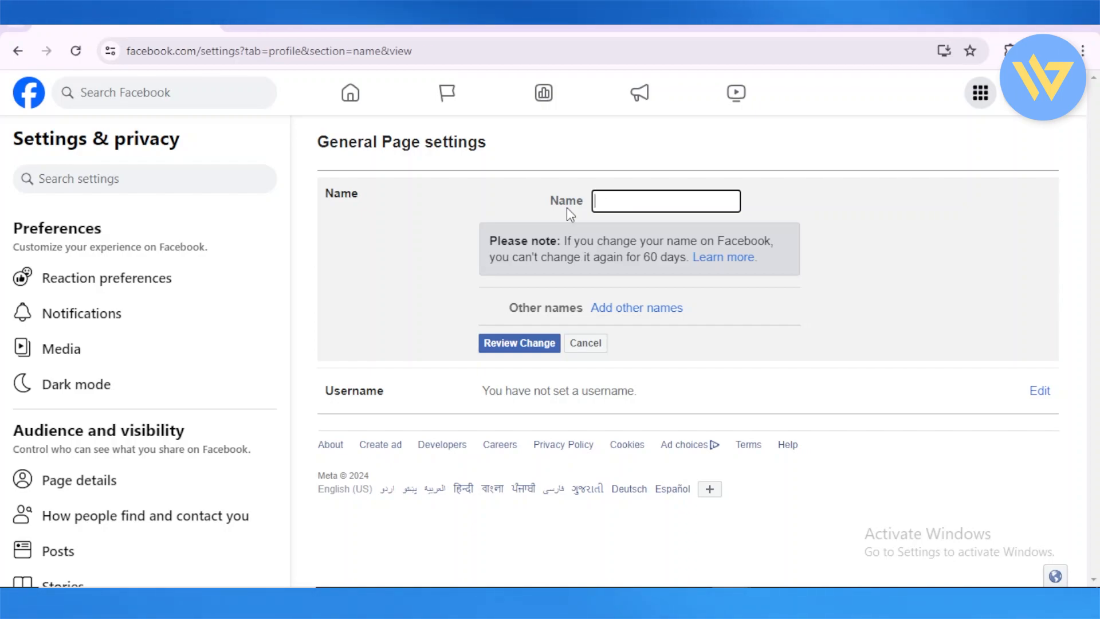
type("Glitz n G")
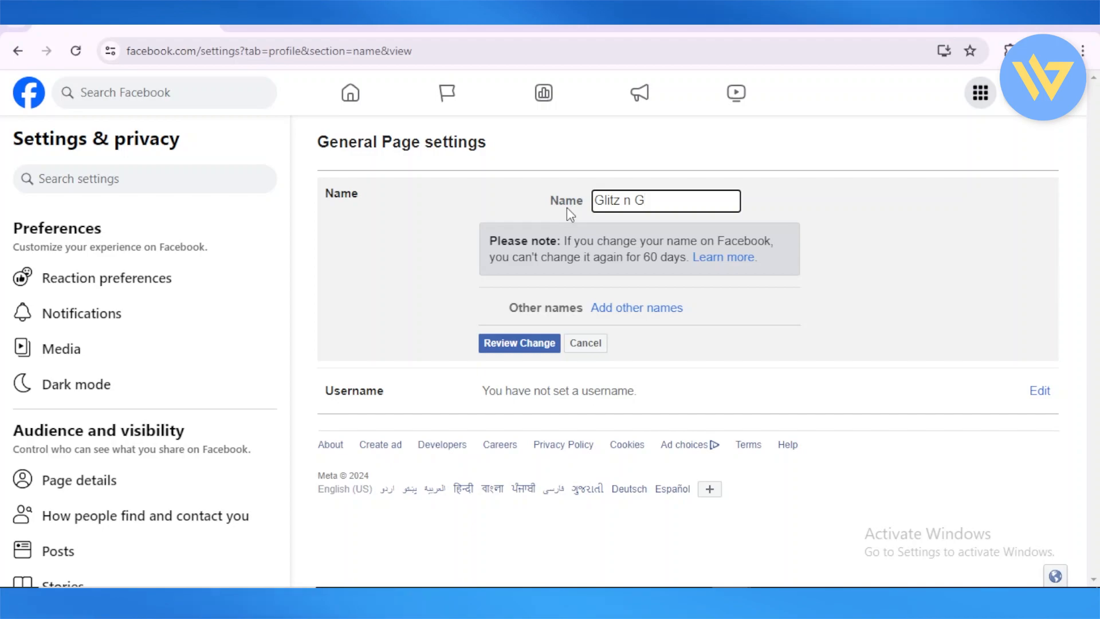
type("lam")
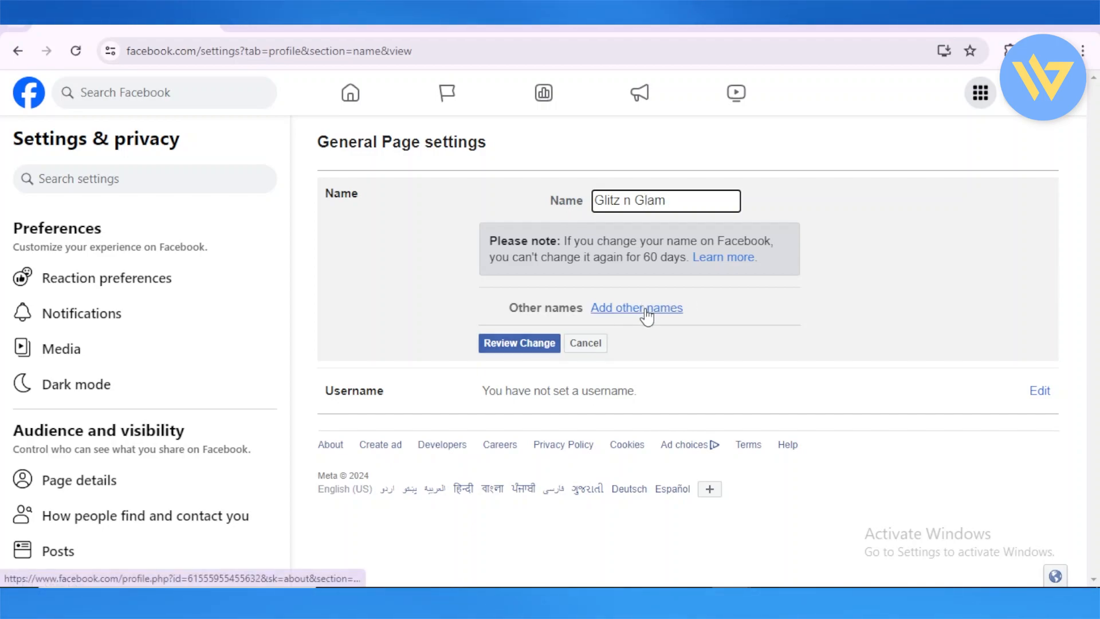
mouse_move(480, 366)
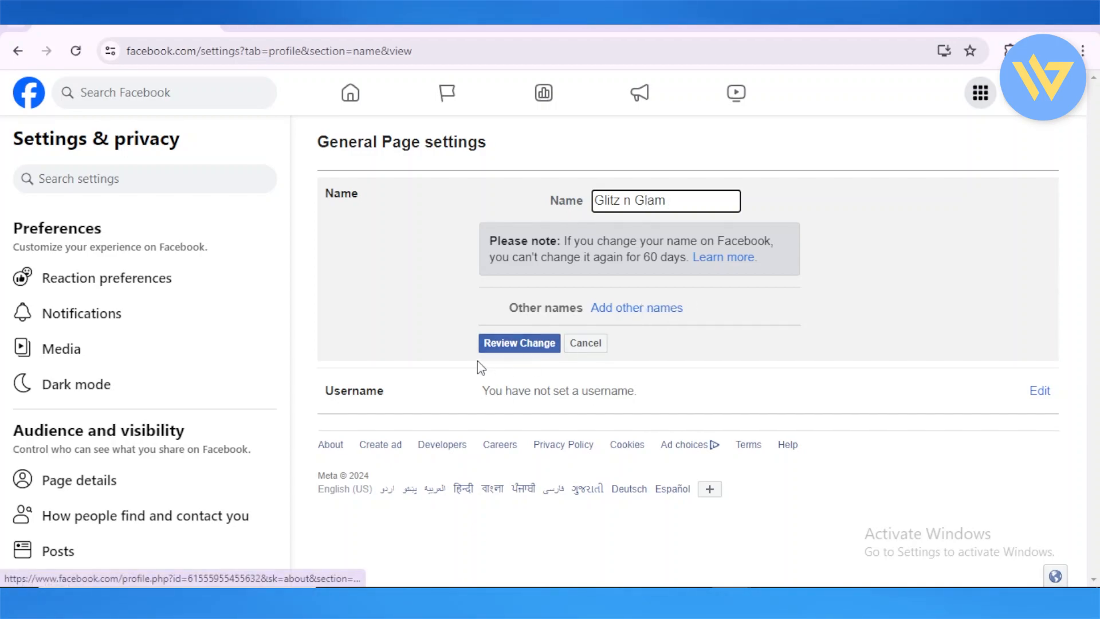
left_click(517, 342)
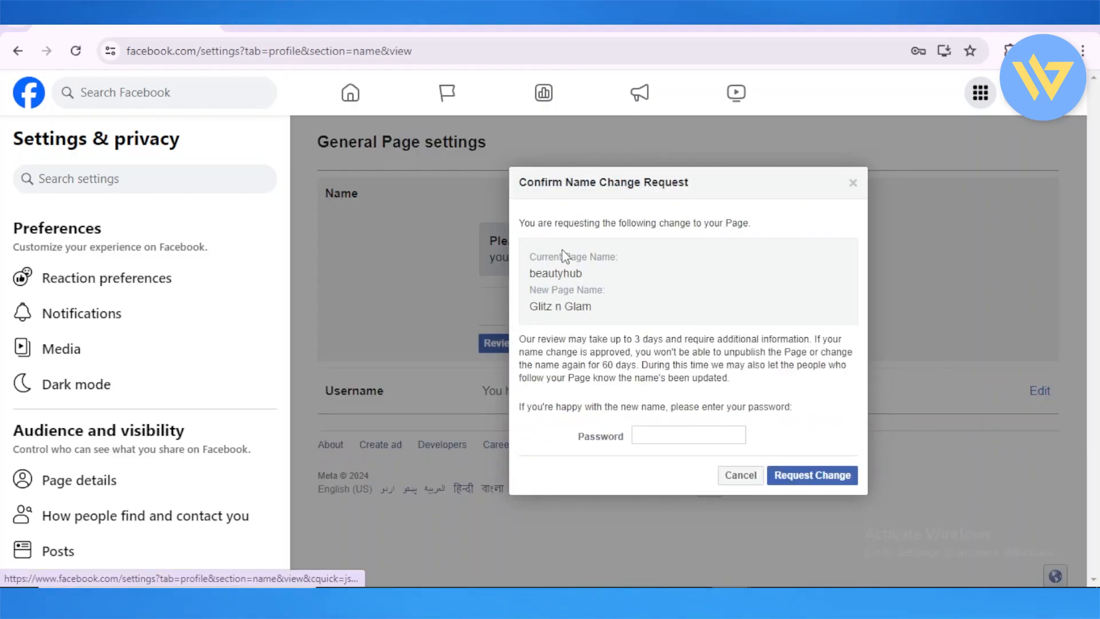
left_click(687, 435)
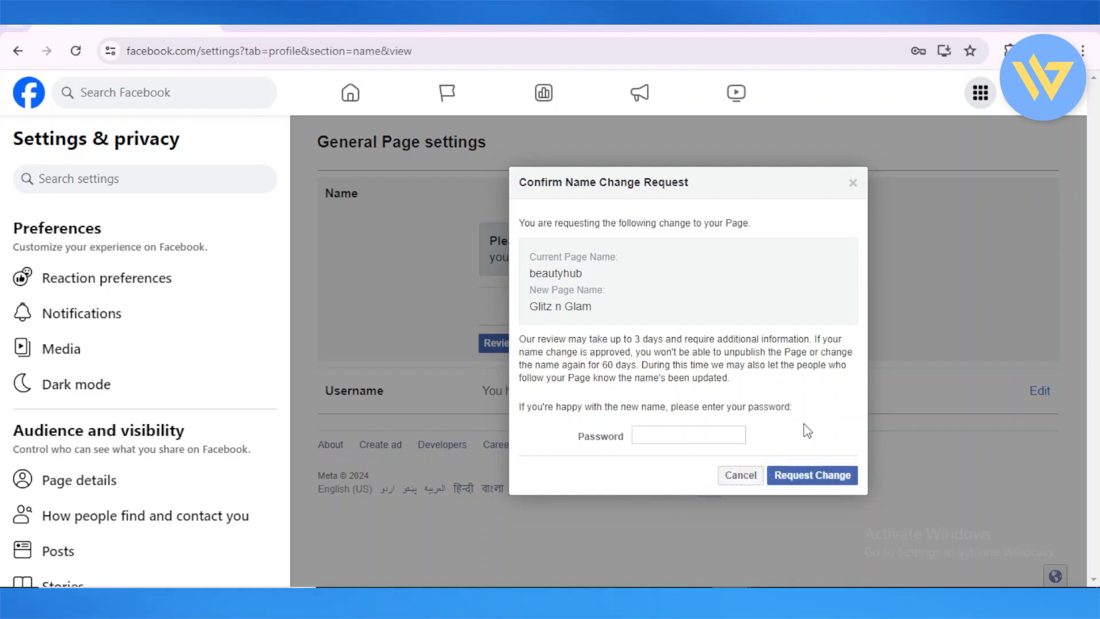
mouse_move(811, 474)
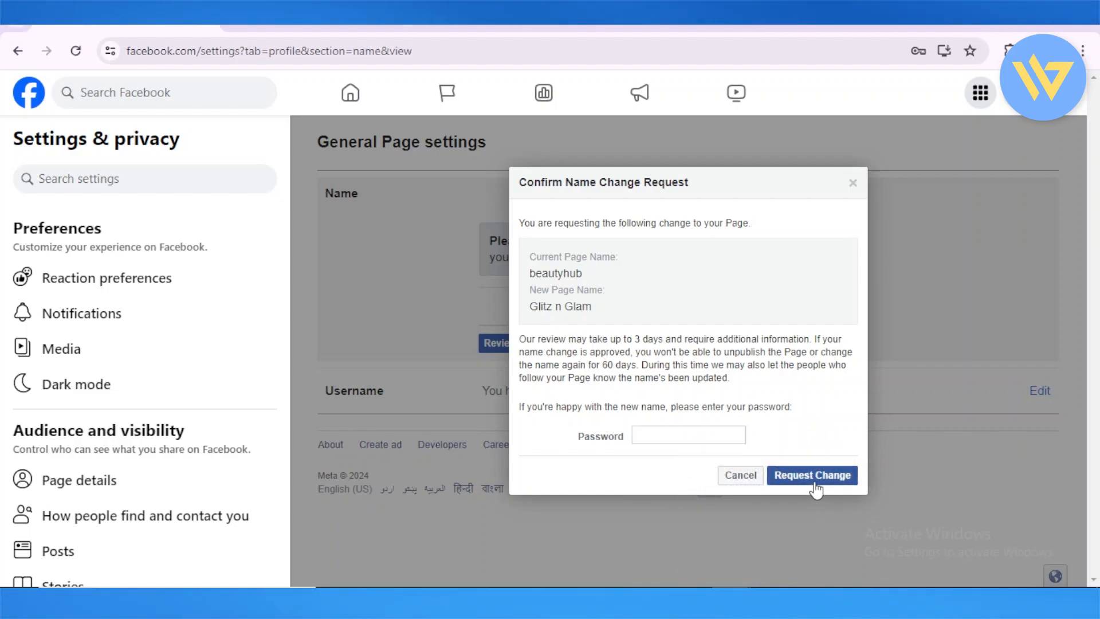